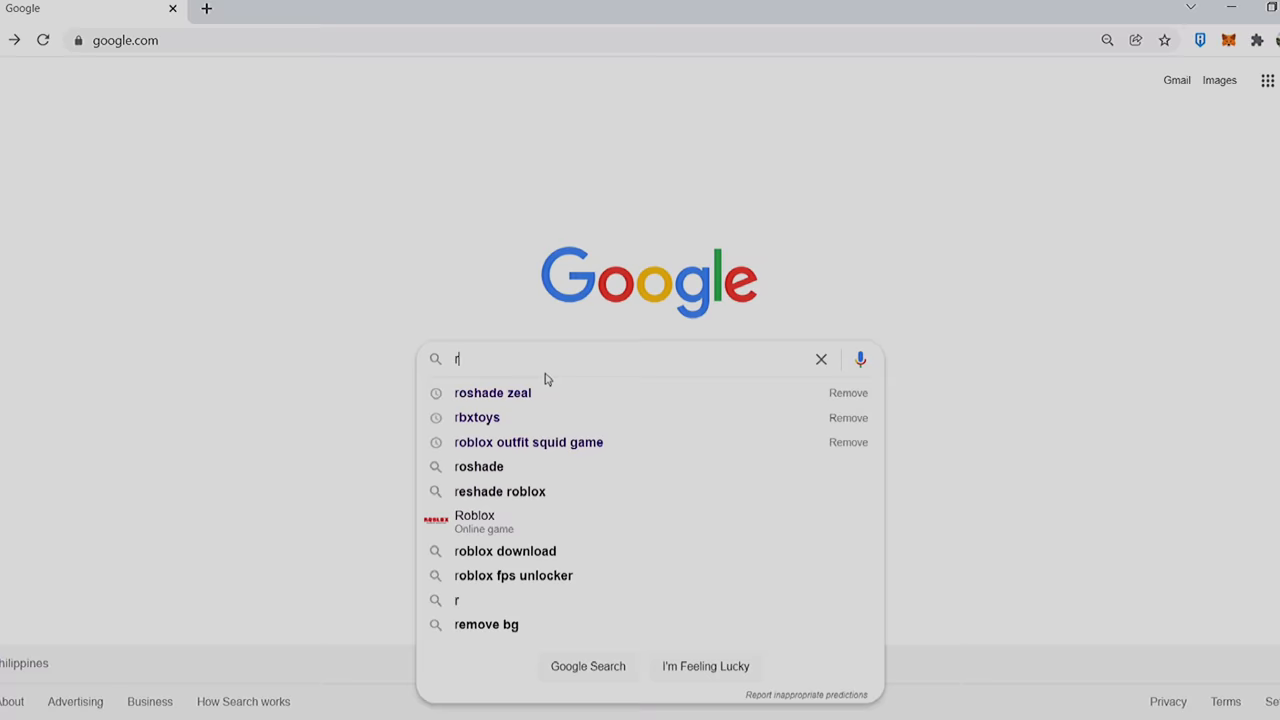
# Search Google for 'roshade zeal' via the suggested query.
pyautogui.click(492, 392)
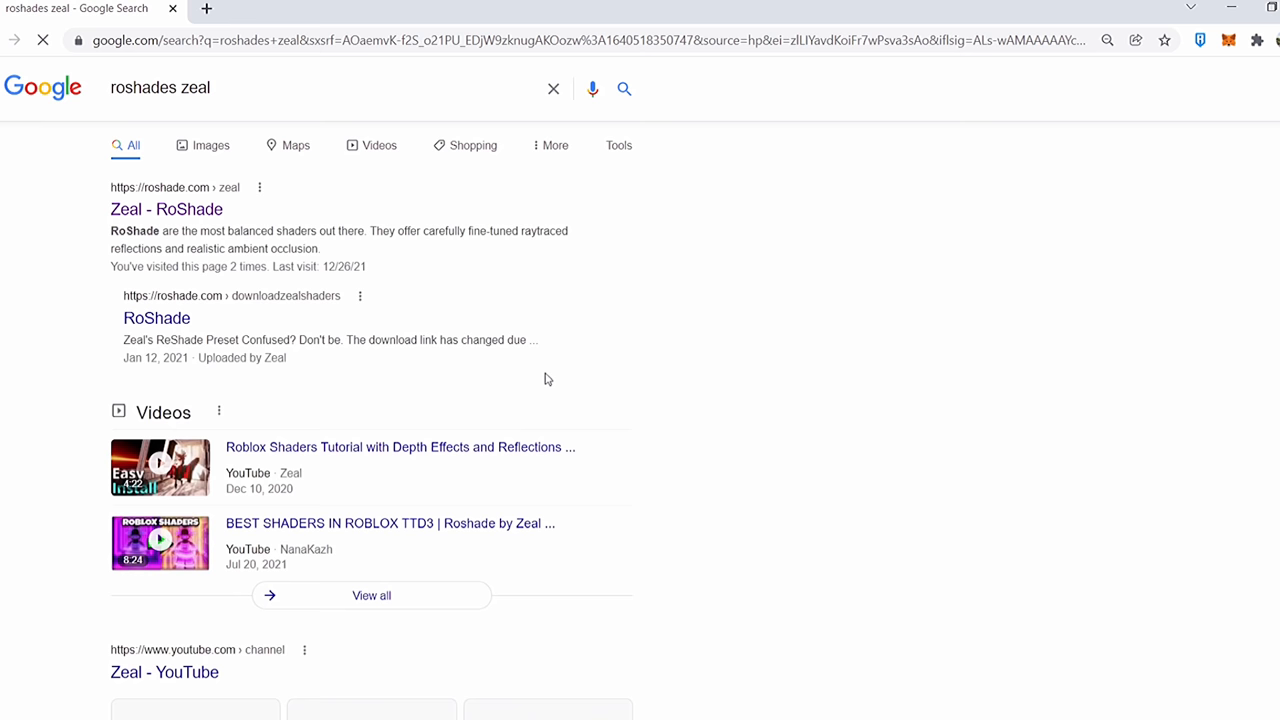
# Open the Zeal RoShade site and download the Best Quality shader pack.
pyautogui.click(166, 210)
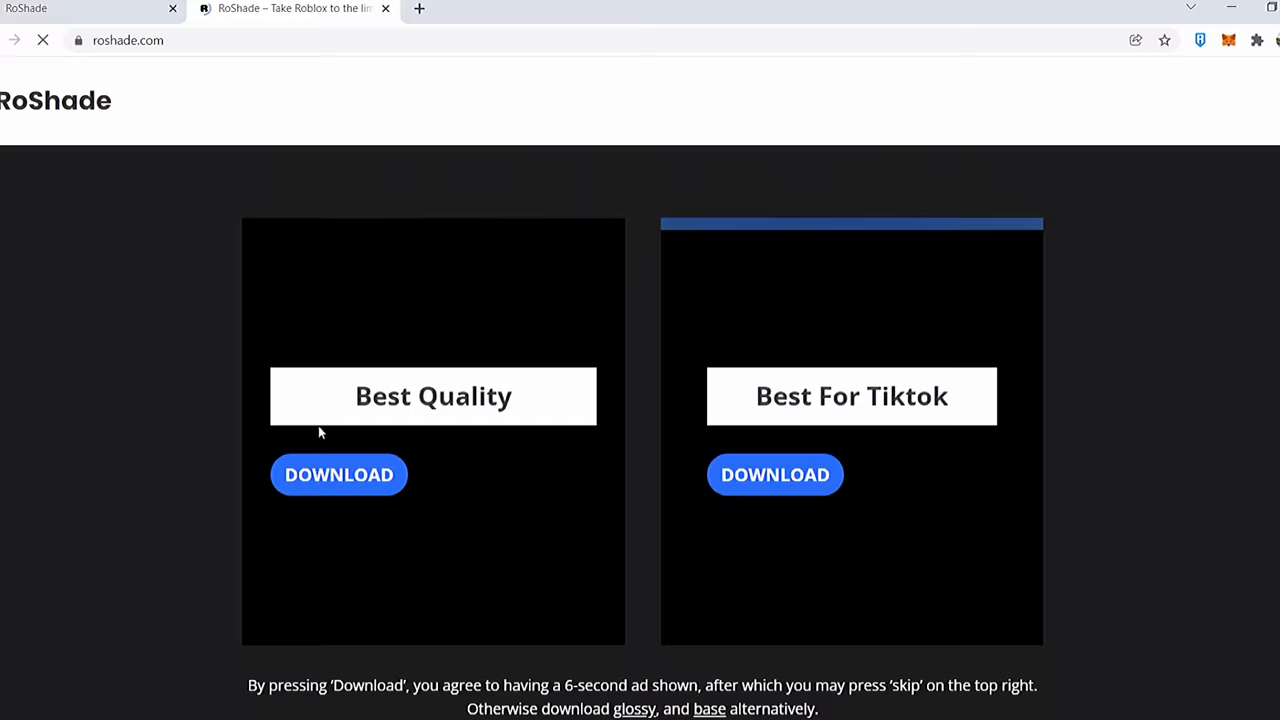
pyautogui.click(338, 474)
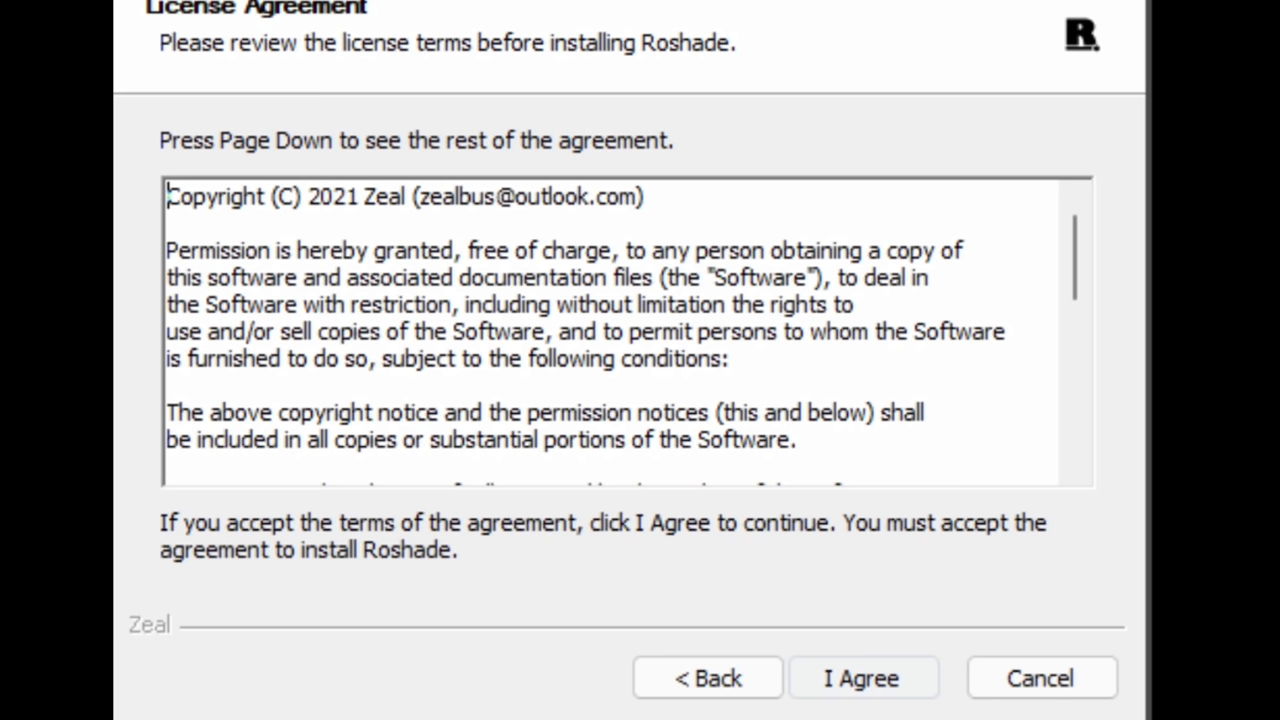
# Agree to the license, let Roshade install, and finish setup.
pyautogui.click(860, 678)
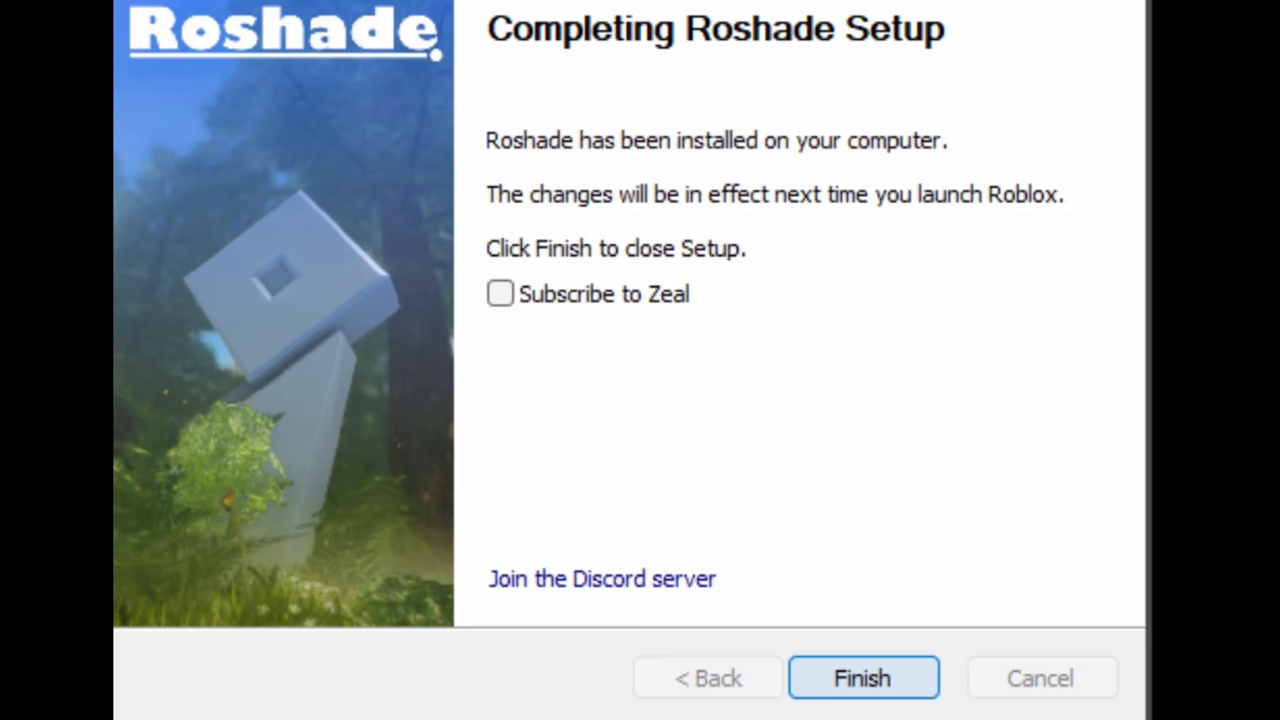
pyautogui.click(862, 678)
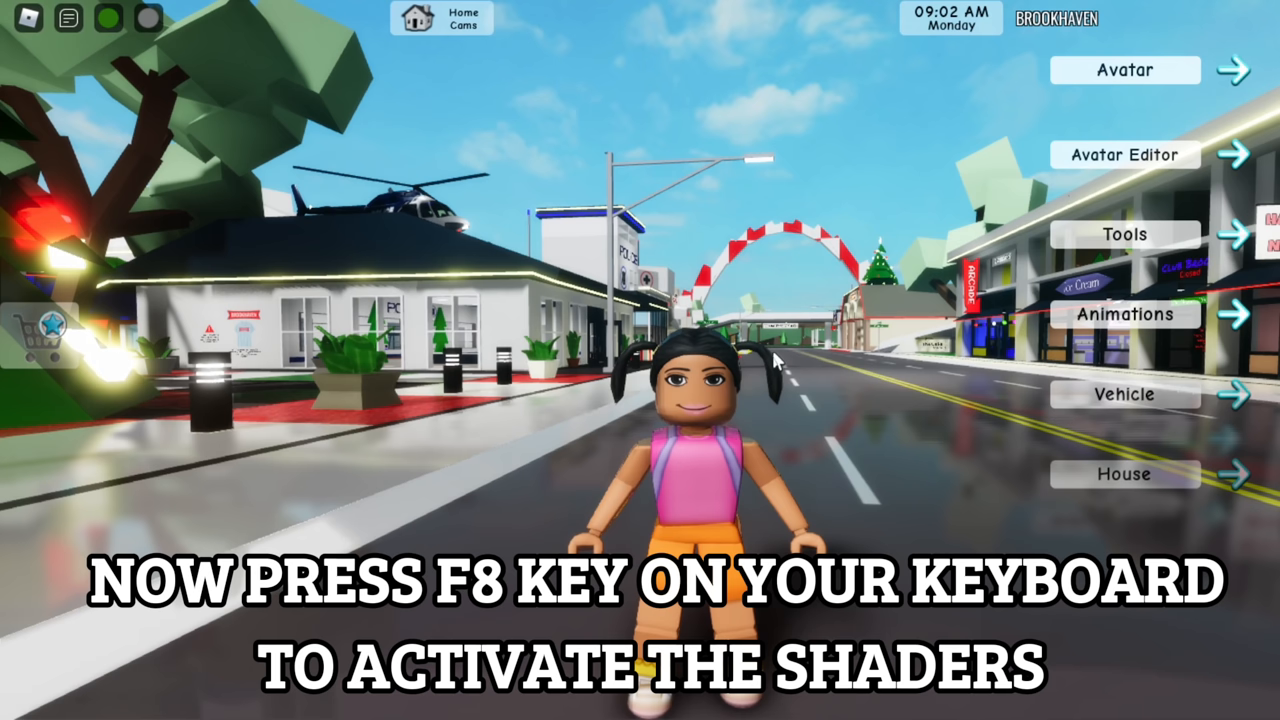
# Bring up the ReShade overlay in-game with F8, showing the Glossy preset effects.
pyautogui.press('f8')
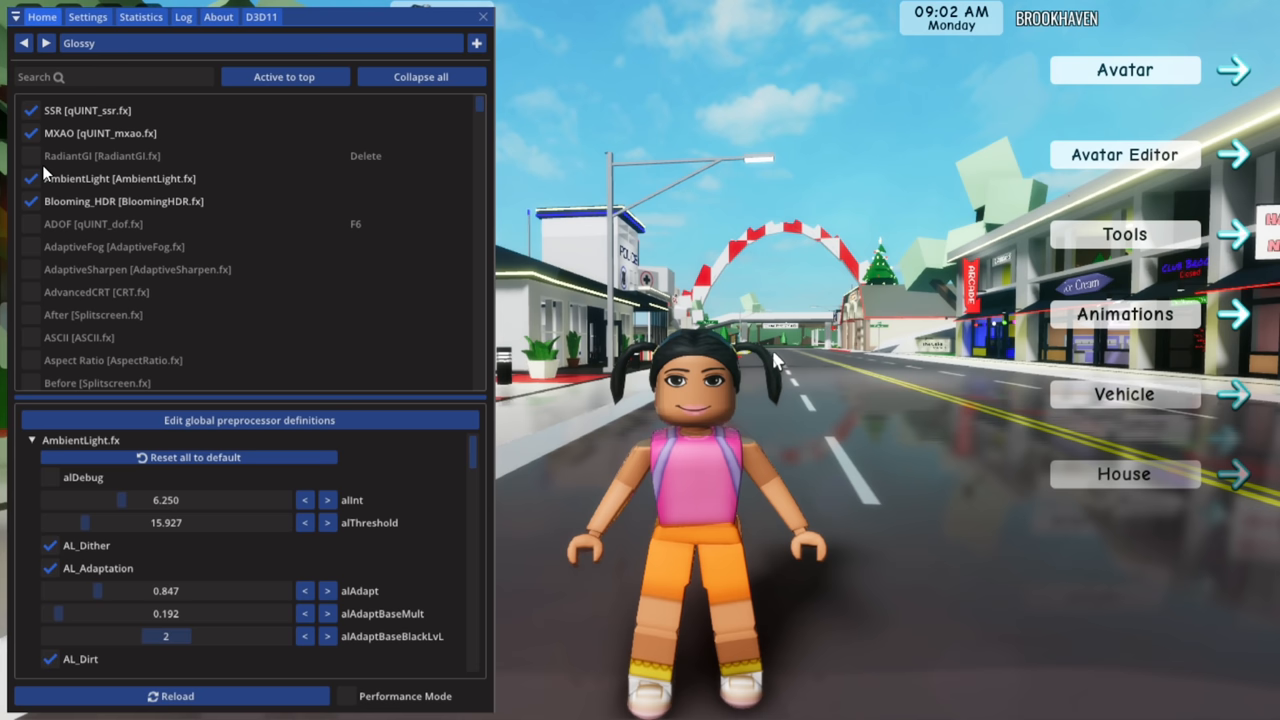